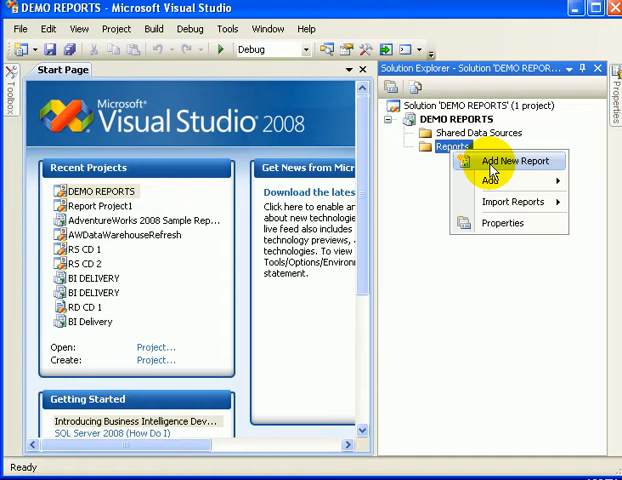
Add a new Report item named ProductList.rdl under the Reports folder
{"action": "left_click", "coordinate": [513, 161]}
{"action": "type", "text": "ProductList.rdl"}
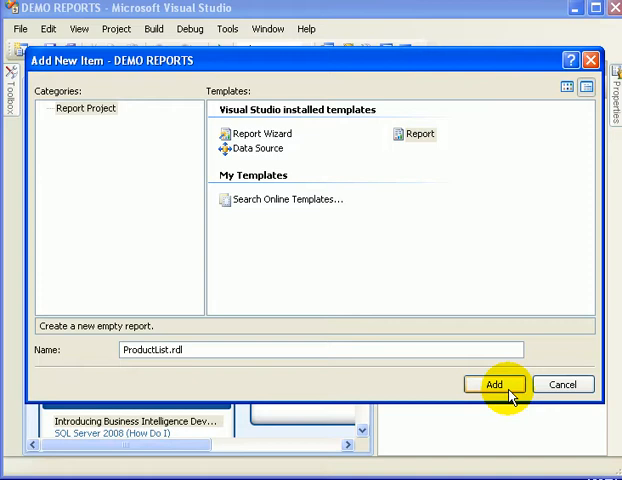
{"action": "left_click", "coordinate": [495, 384]}
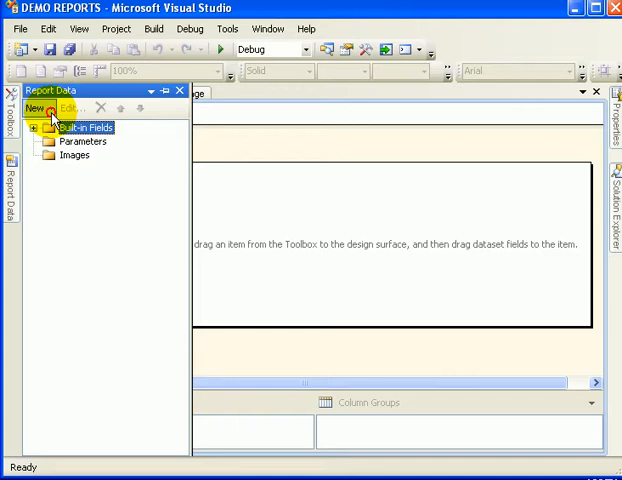
Create DataSource1 connected to AdventureWorks2008 on the DELLSTAR\SQL2008 server
{"action": "left_click", "coordinate": [36, 107]}
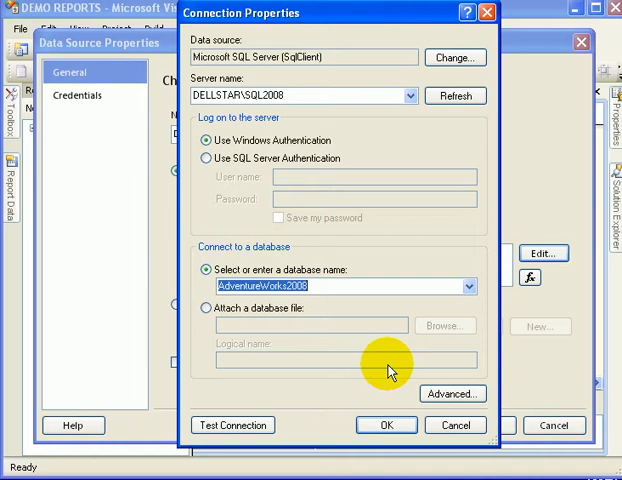
{"action": "left_click", "coordinate": [386, 425]}
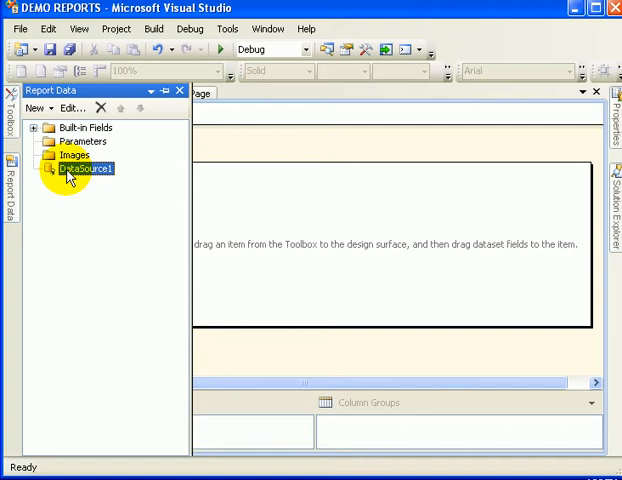
Create DataSet1 with query SELECT * FROM Production.Product WHERE ListPrice > 0.0
{"action": "double_click", "coordinate": [77, 169]}
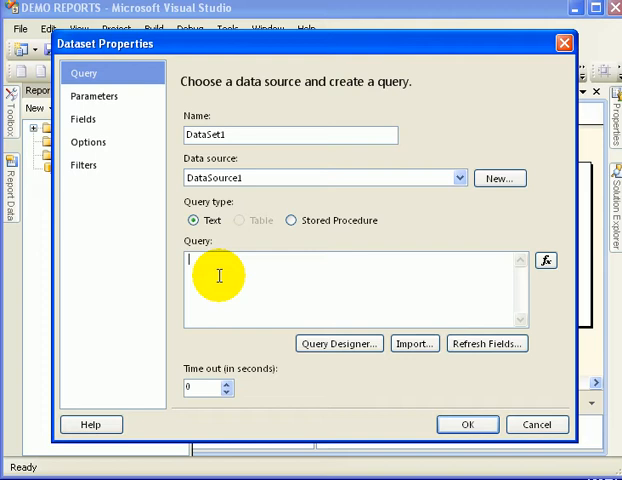
{"action": "type", "text": "SELECT * FROM Production.Product"}
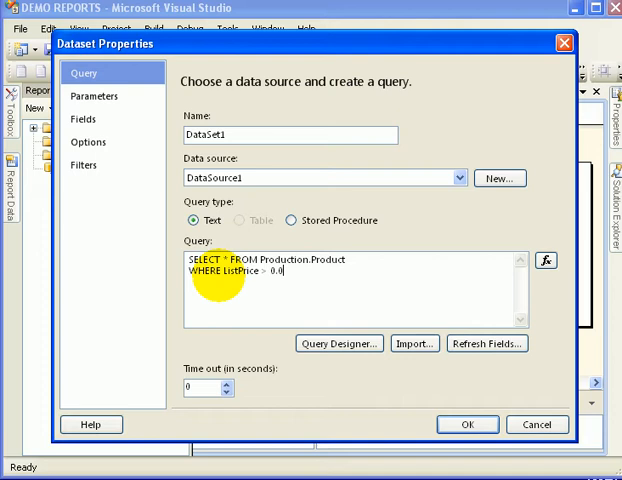
{"action": "left_click", "coordinate": [338, 343]}
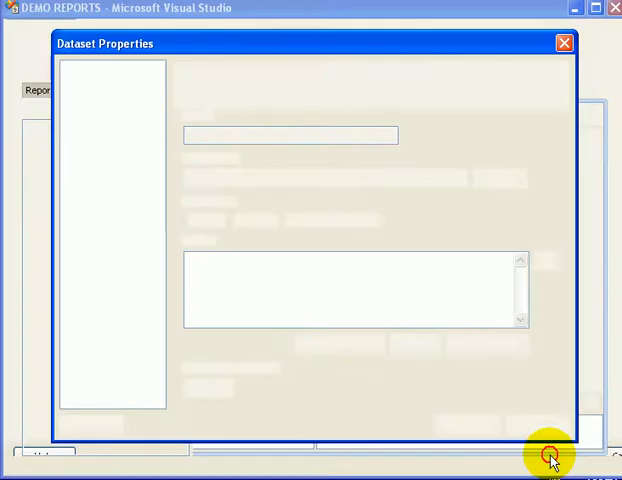
{"action": "left_click", "coordinate": [548, 457]}
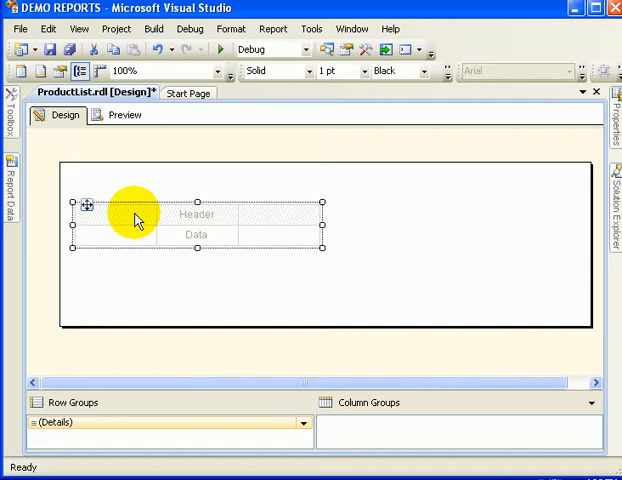
Bring up the new table's context menu to insert more columns
{"action": "right_click", "coordinate": [135, 218]}
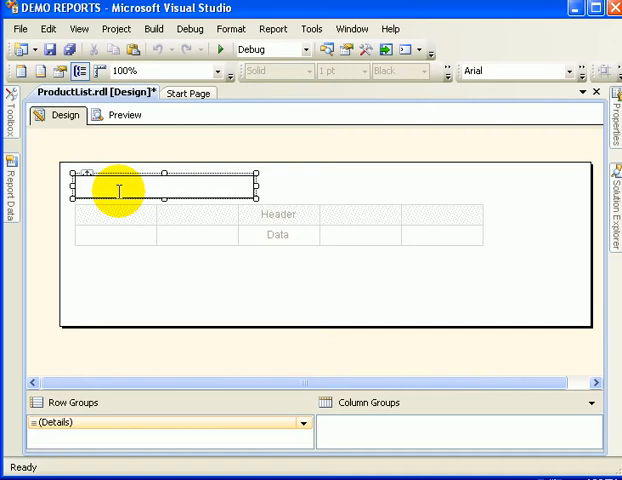
Type 'Product List' into the title text box and open its Text Box Properties
{"action": "type", "text": "Product List"}
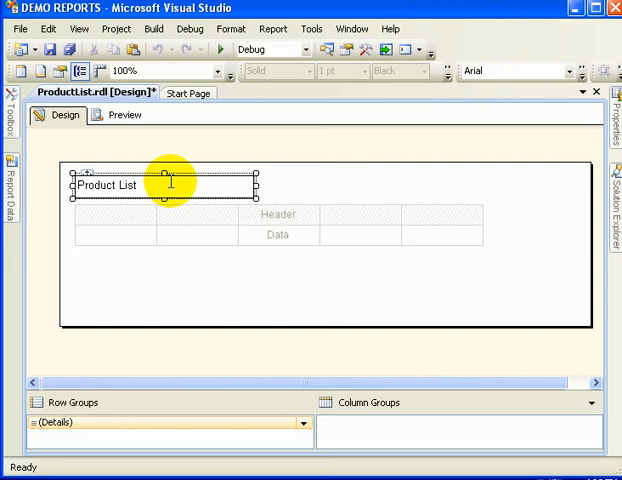
{"action": "left_click", "coordinate": [175, 190]}
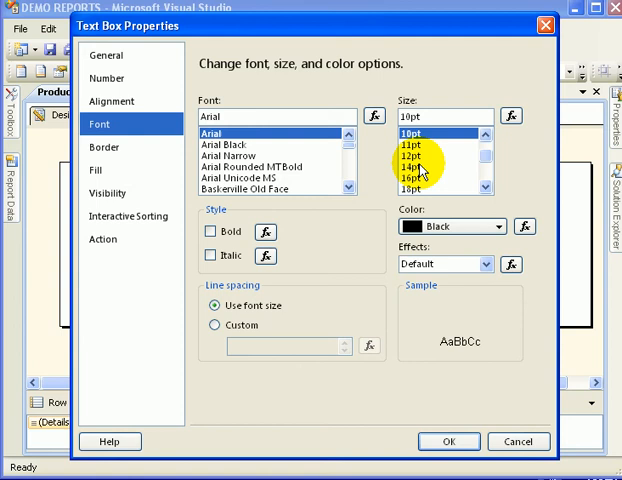
Set the title font to 14pt bold in blue
{"action": "left_click", "coordinate": [490, 226]}
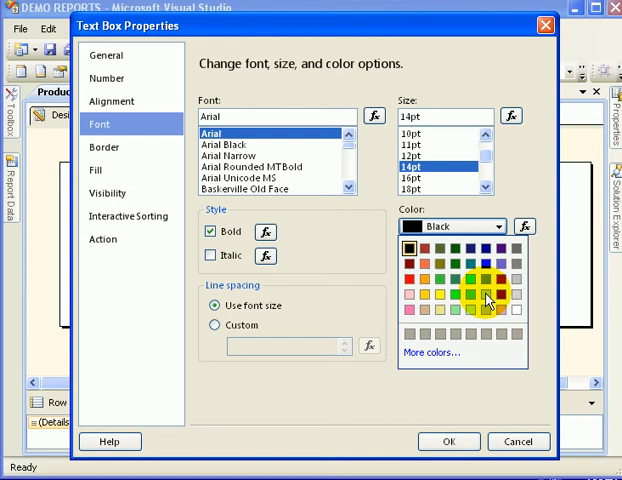
{"action": "left_click", "coordinate": [449, 441]}
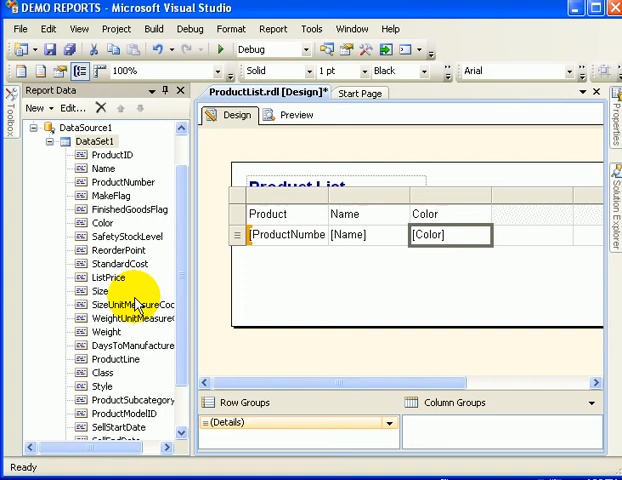
Drag another DataSet1 product field into the table's data row
{"action": "left_click_drag", "start_coordinate": [120, 263], "coordinate": [545, 234]}
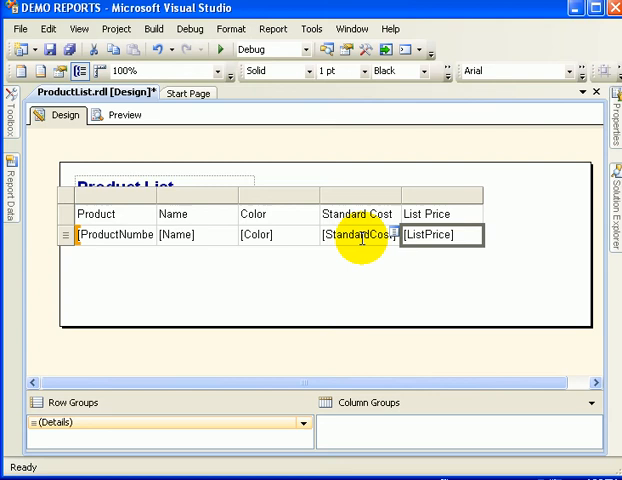
Format the StandardCost cell as Currency and switch to Preview
{"action": "left_click", "coordinate": [433, 235]}
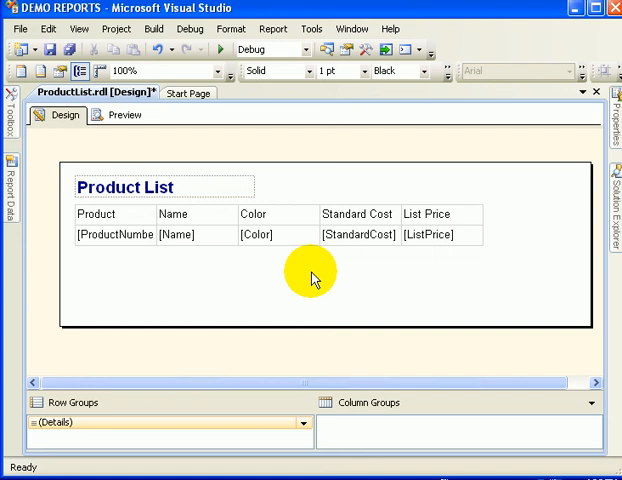
{"action": "left_click", "coordinate": [124, 115]}
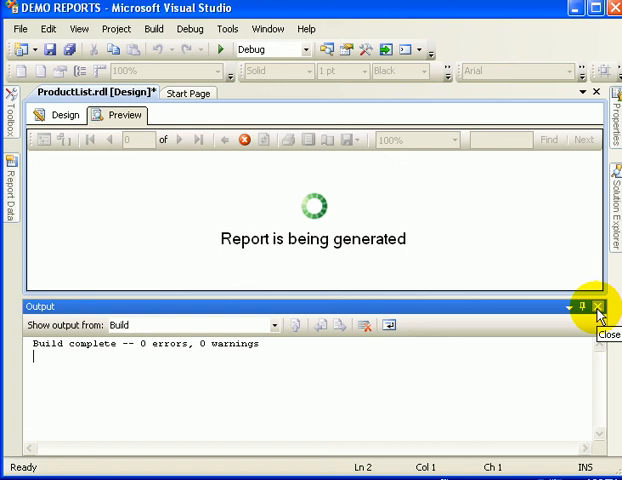
Close the build Output window to view the rendered ProductList report
{"action": "left_click", "coordinate": [596, 305]}
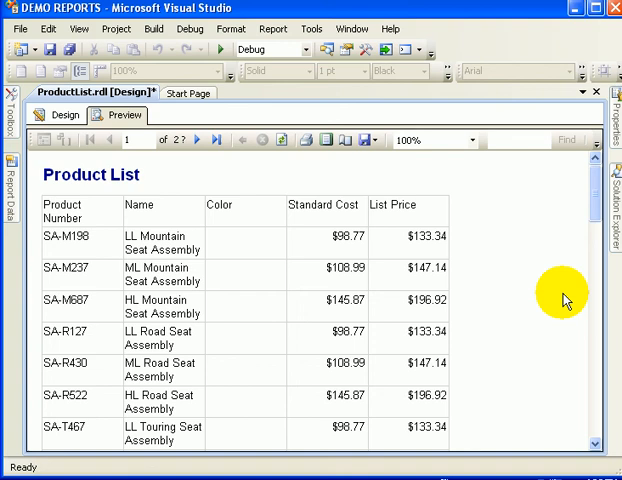
{"action": "mouse_move", "coordinate": [555, 303]}
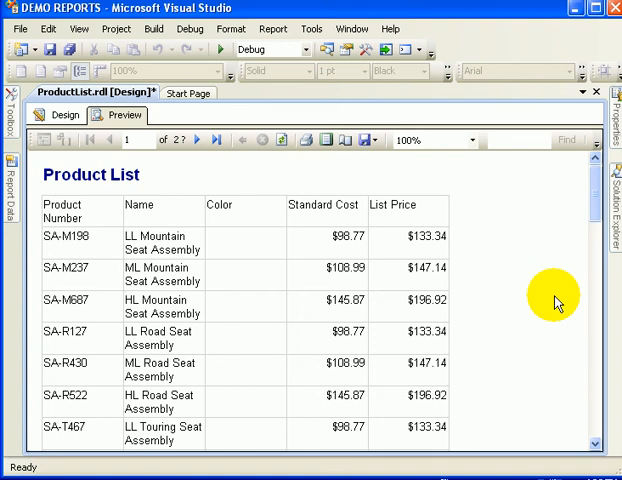